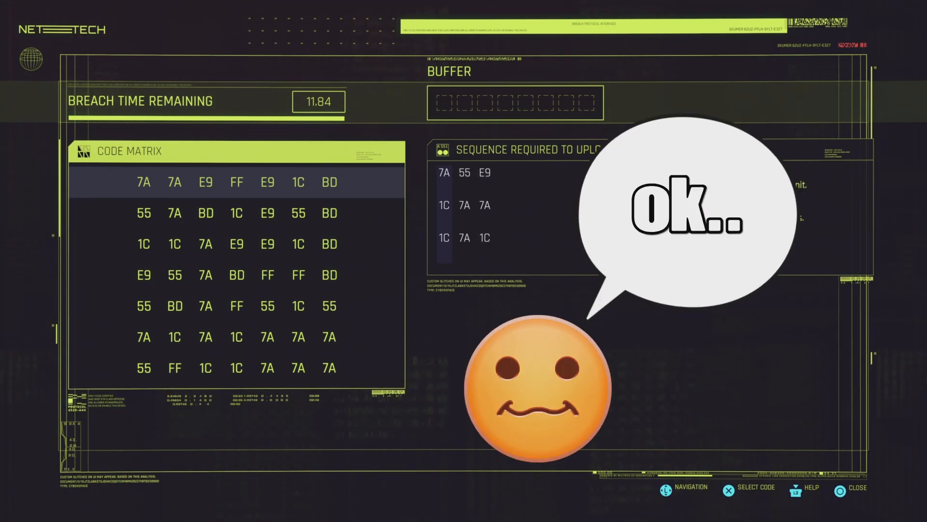
Step: Pick codes 1C, 7A, 1C, 7A, 7A, 55, E9 to upload Icepick, Mass Vulnerability and Camera Shutdown
left_click(298, 181)
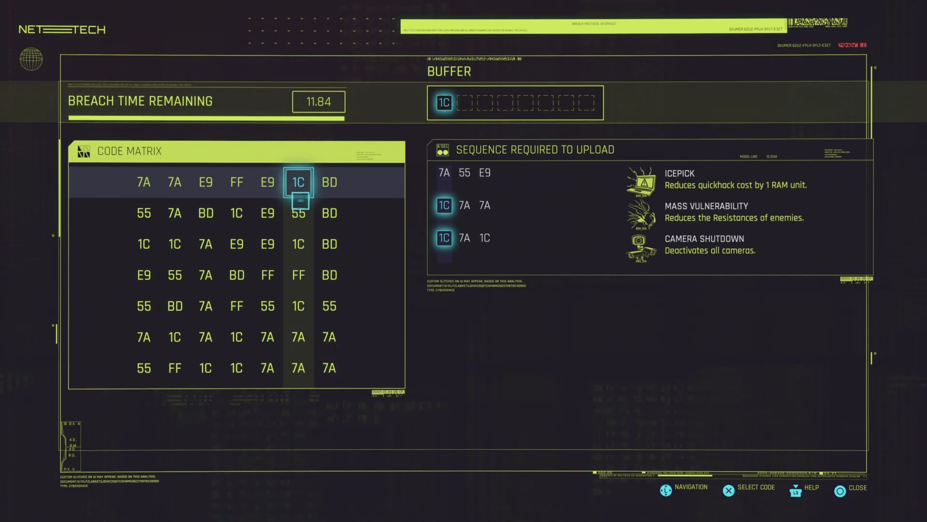
mouse_move(298, 294)
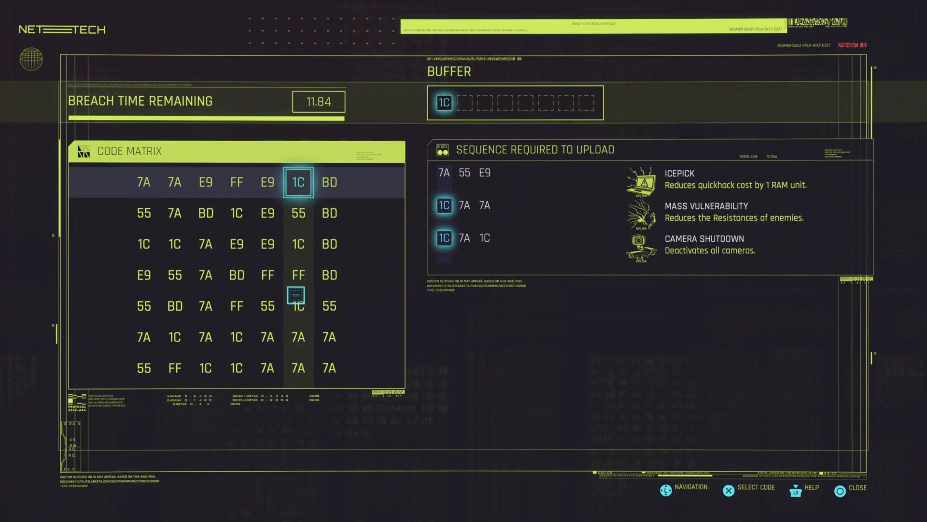
left_click(205, 182)
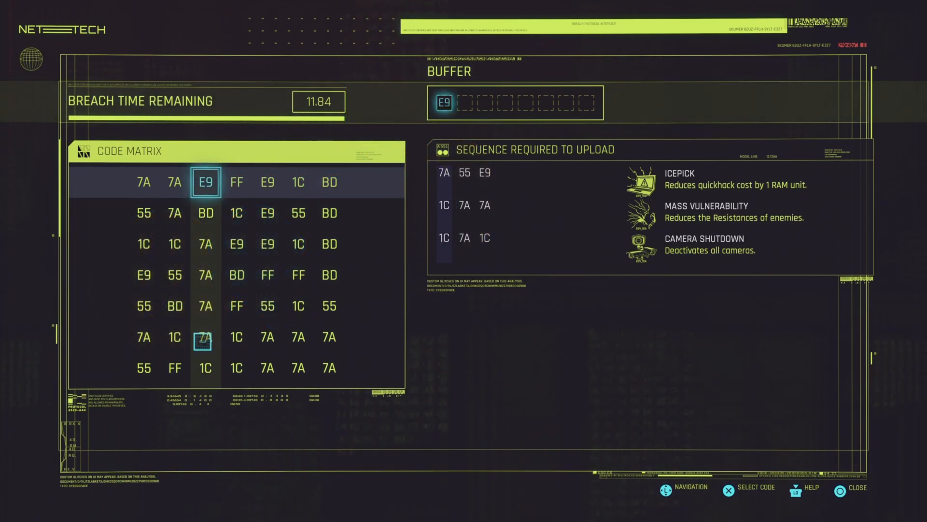
left_click(298, 182)
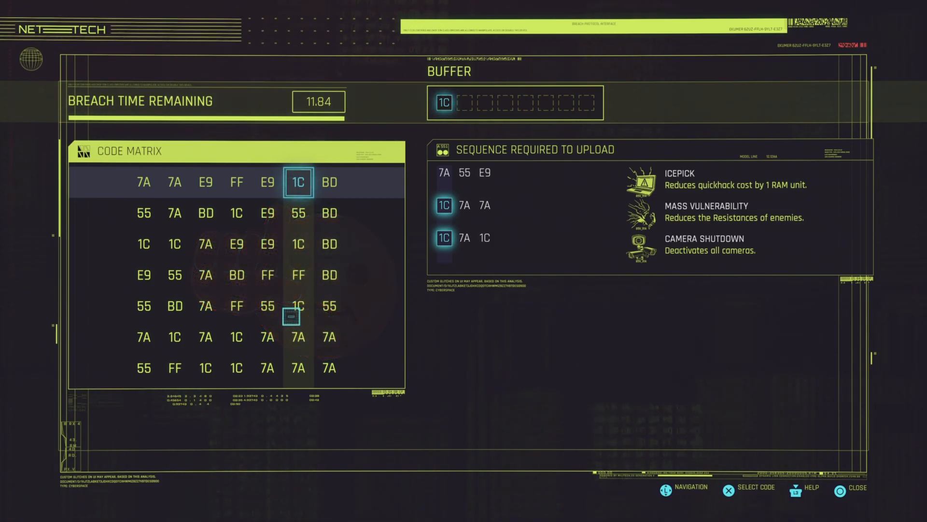
mouse_move(298, 338)
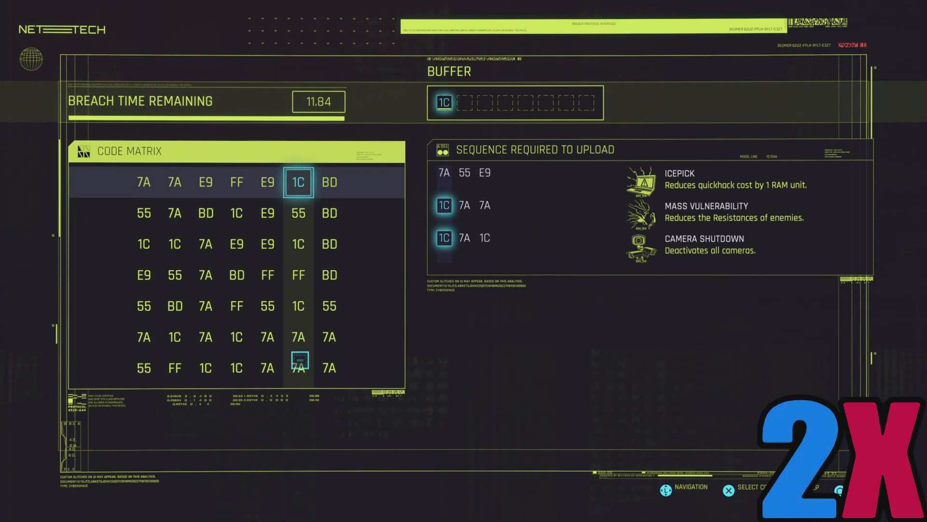
left_click(206, 182)
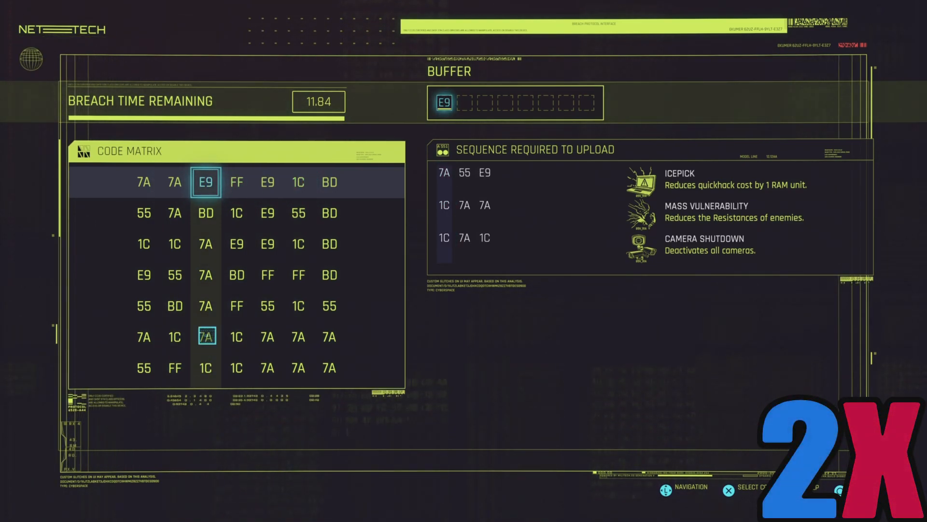
left_click(143, 182)
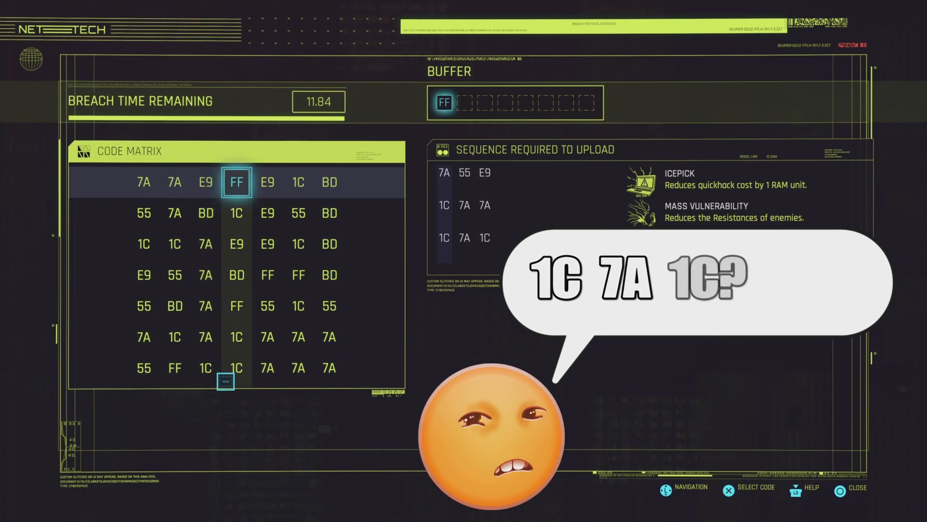
left_click(267, 182)
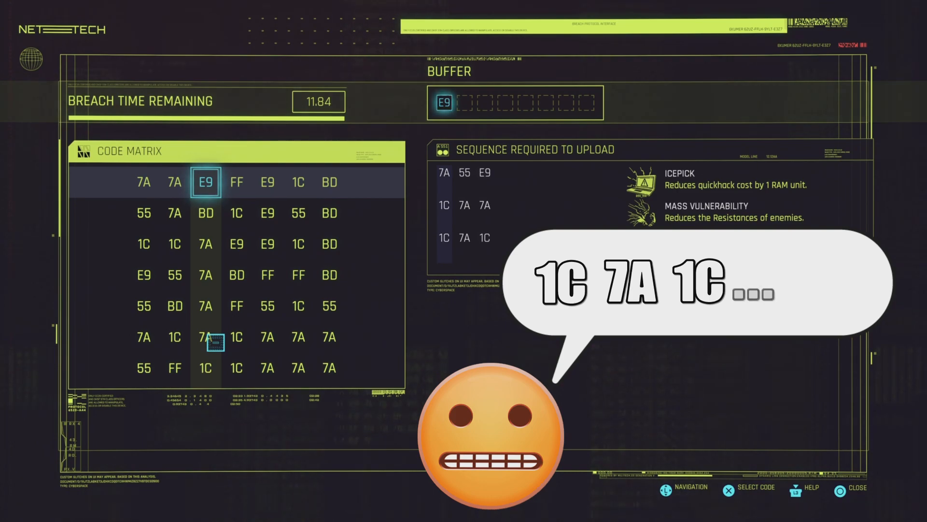
left_click(297, 181)
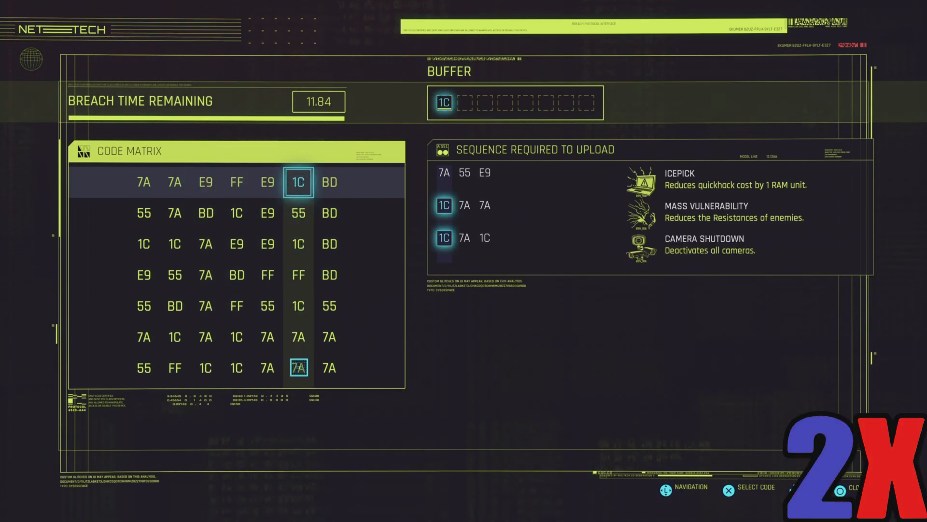
left_click(143, 182)
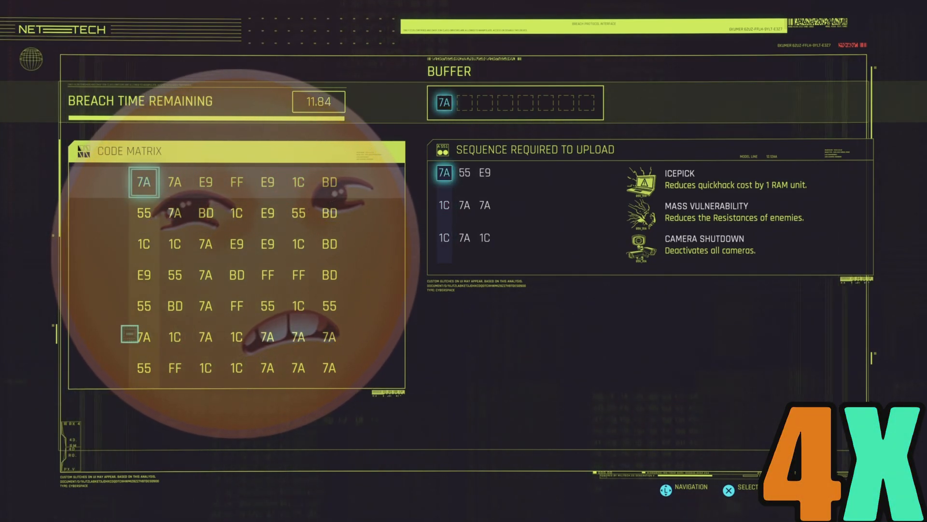
left_click(298, 182)
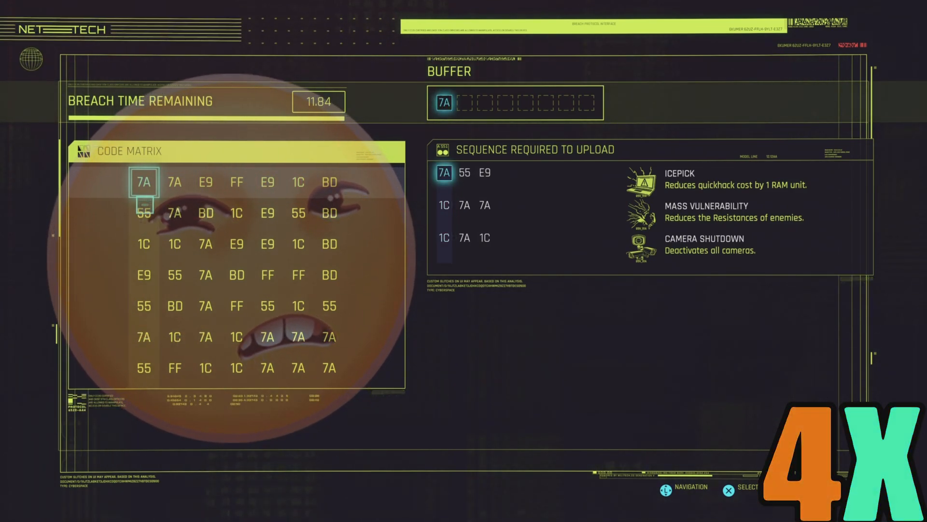
left_click(298, 181)
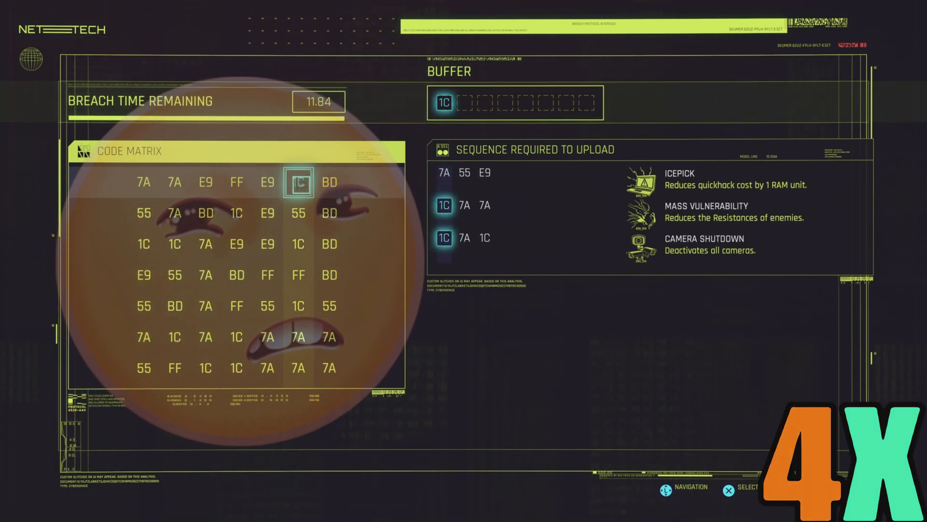
left_click(206, 181)
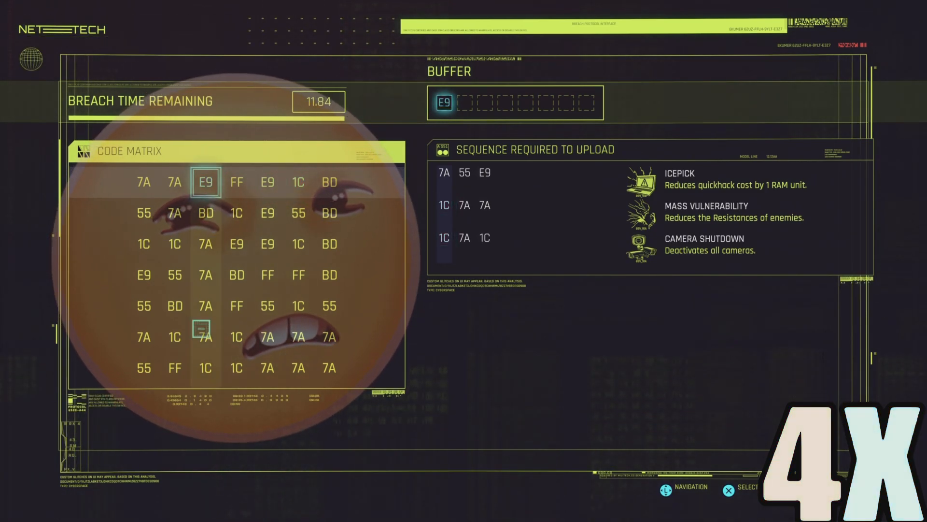
left_click(144, 182)
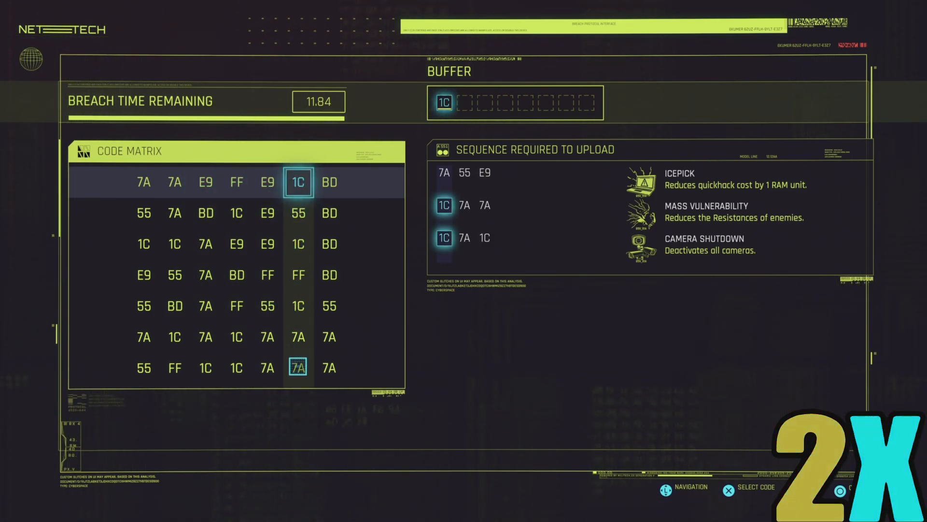
mouse_move(297, 182)
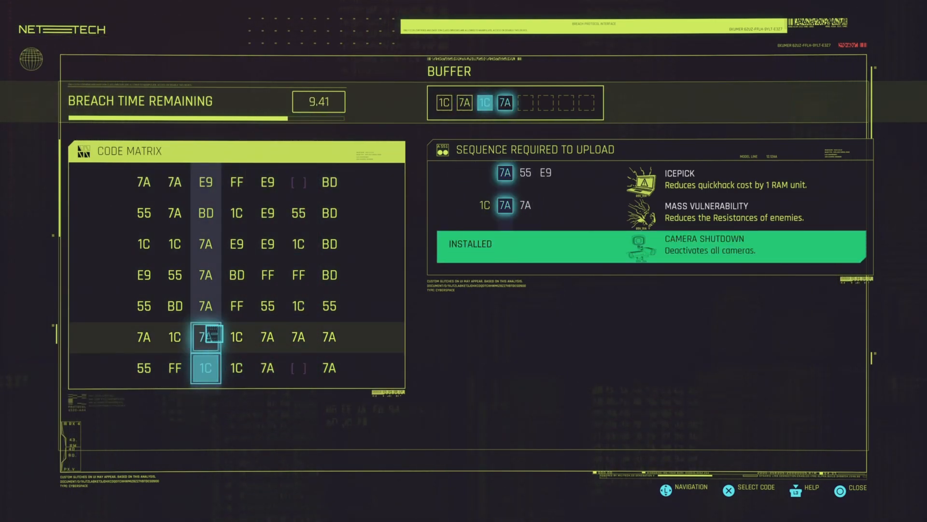
left_click(206, 337)
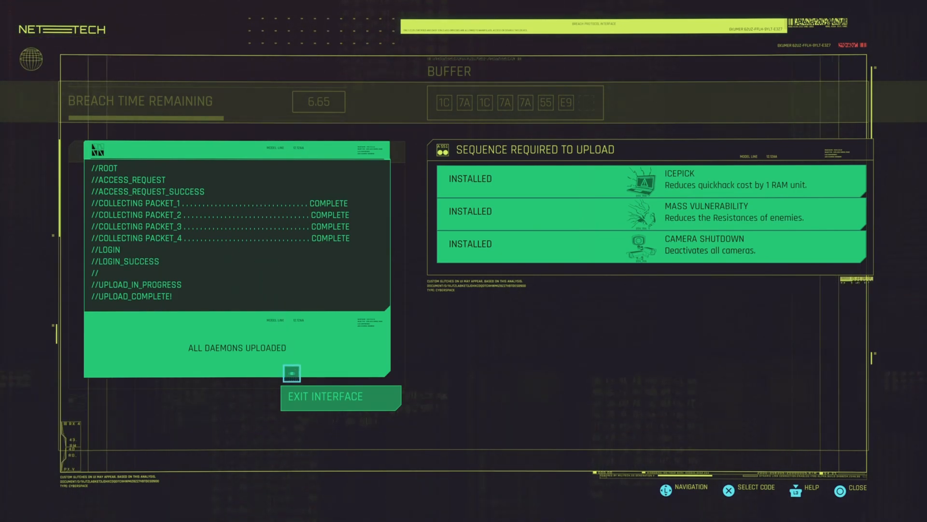
Step: Exit the breach interface and open the main menu on Inventory
left_click(340, 396)
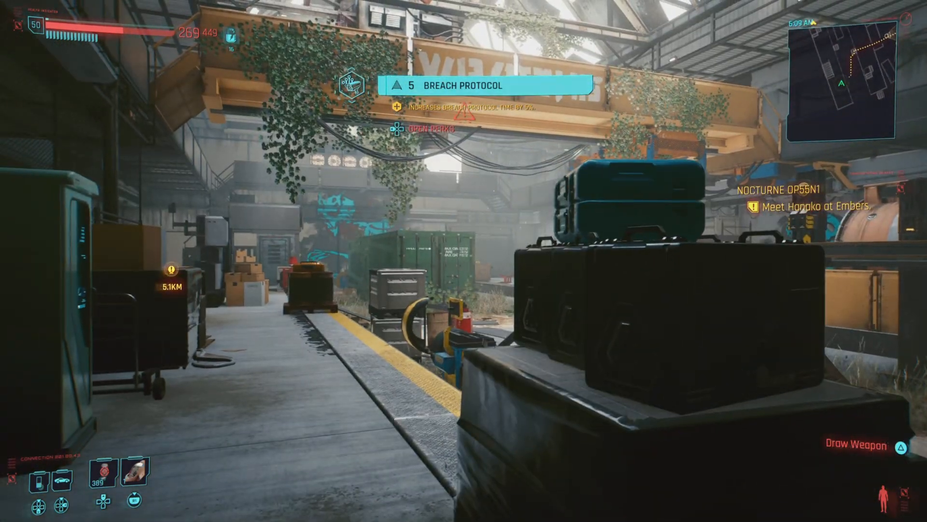
mouse_move(464, 261)
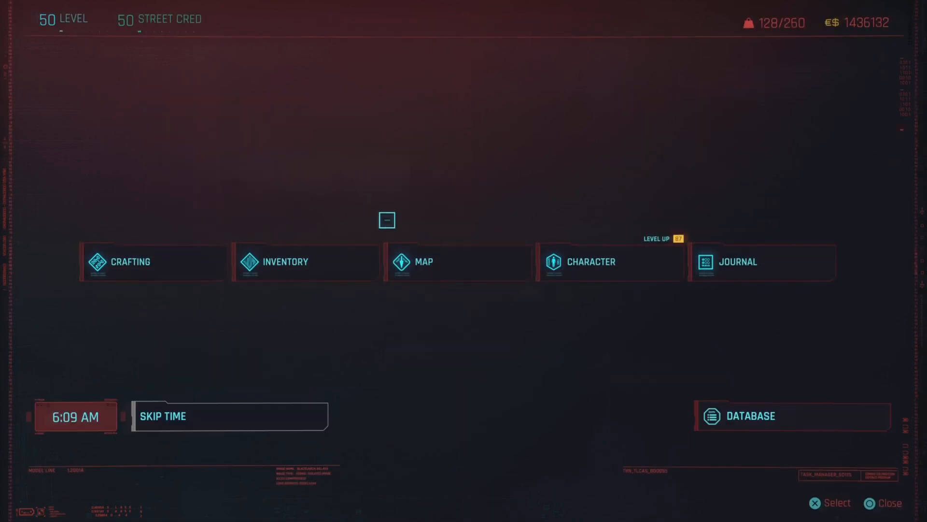
left_click(307, 262)
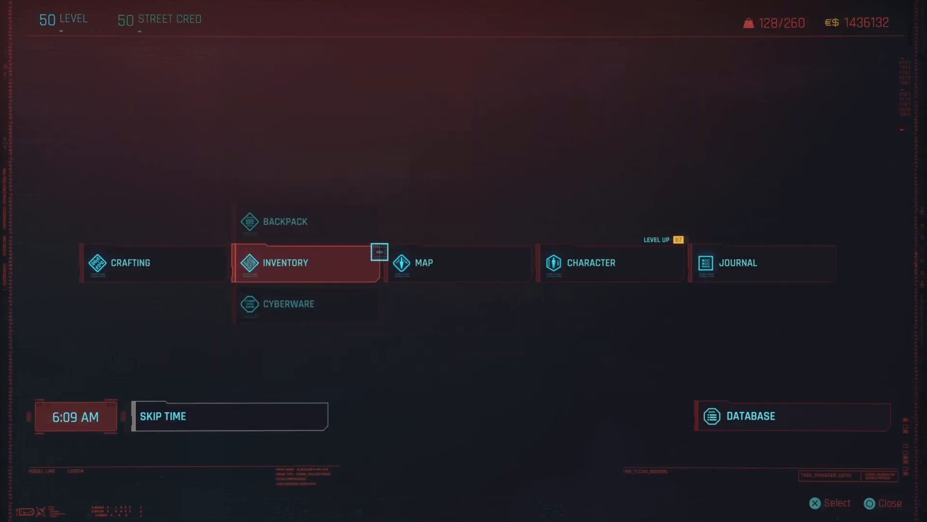